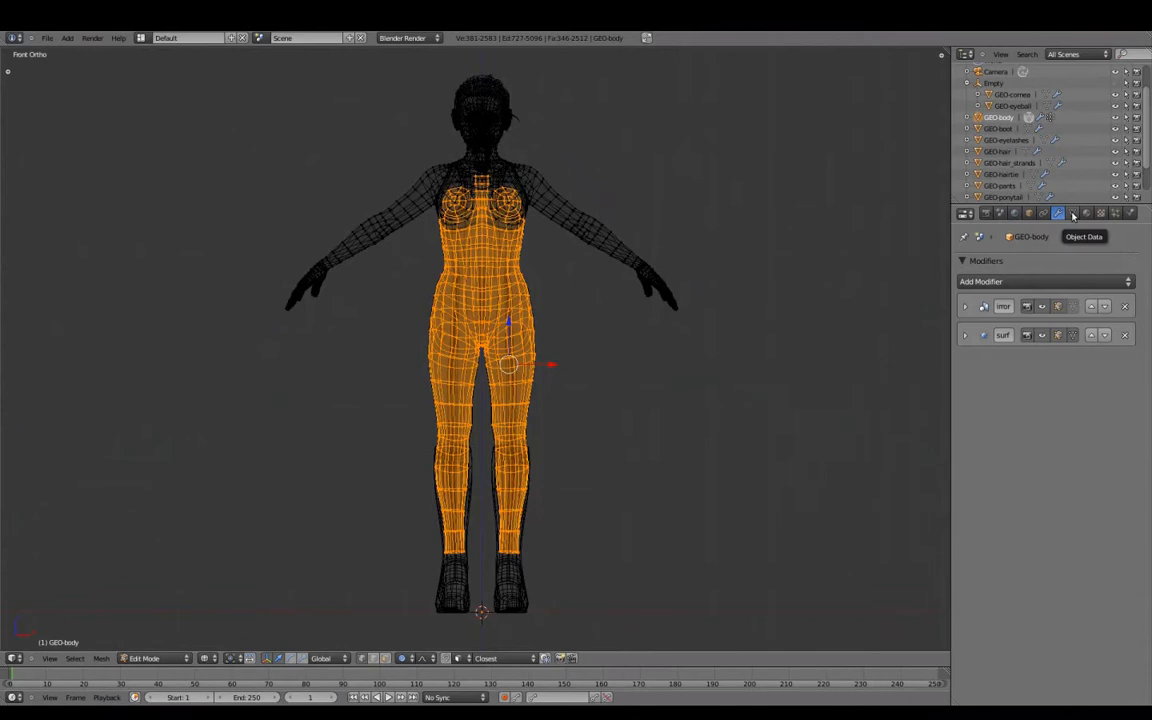
Create vertex group mask-under_clothing on the body and assign the selected torso and leg vertices.
{"action": "left_click", "coordinate": [1062, 212]}
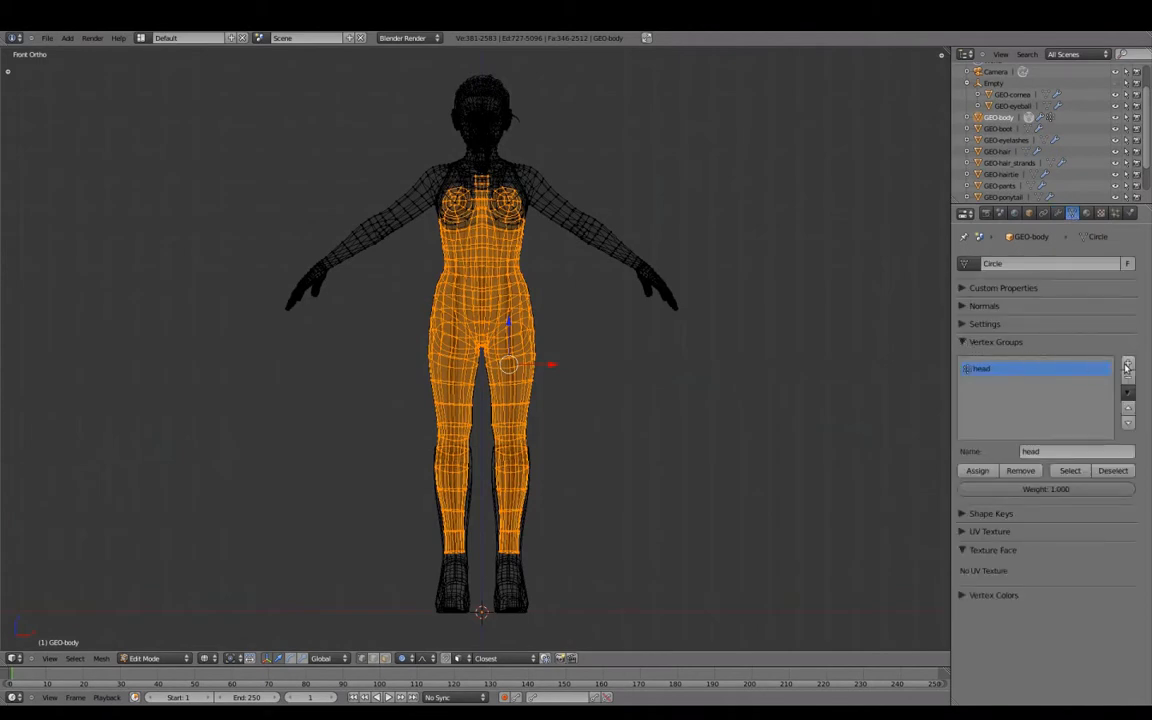
{"action": "left_click", "coordinate": [1128, 364]}
{"action": "type", "text": "mask-under_clothing"}
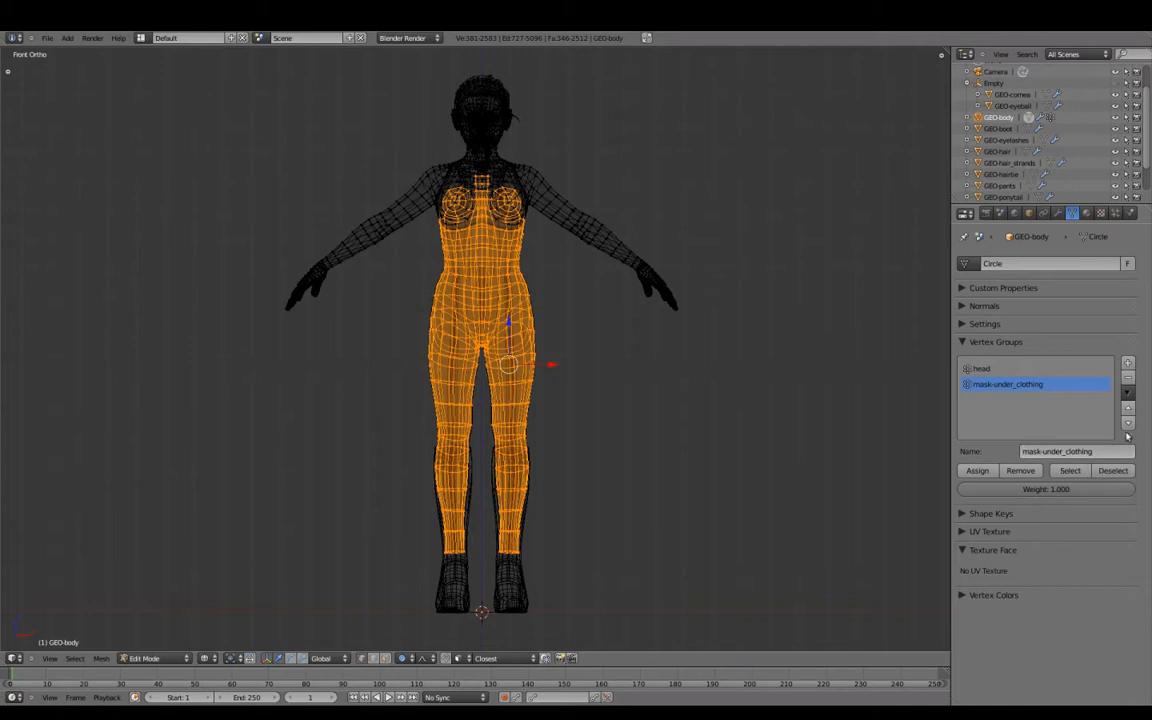
{"action": "left_click", "coordinate": [976, 470]}
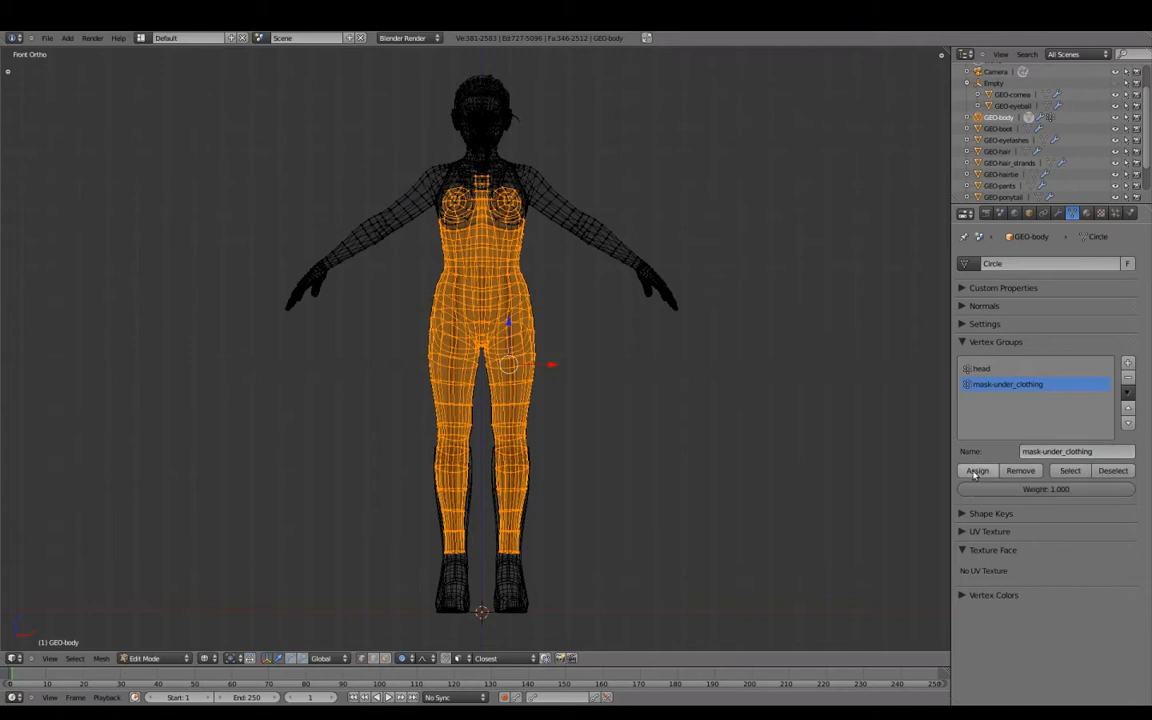
{"action": "left_click", "coordinate": [1064, 212]}
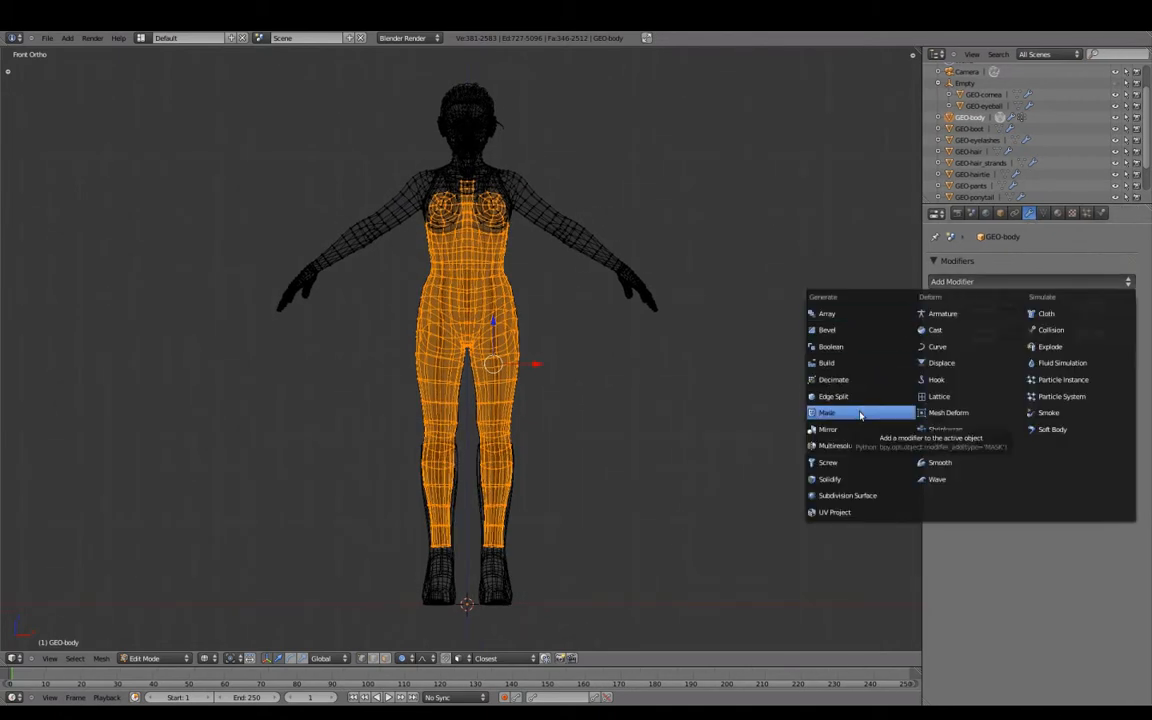
Add a Mask modifier using mask-under_clothing with Invert enabled, hiding torso and legs.
{"action": "left_click", "coordinate": [828, 412]}
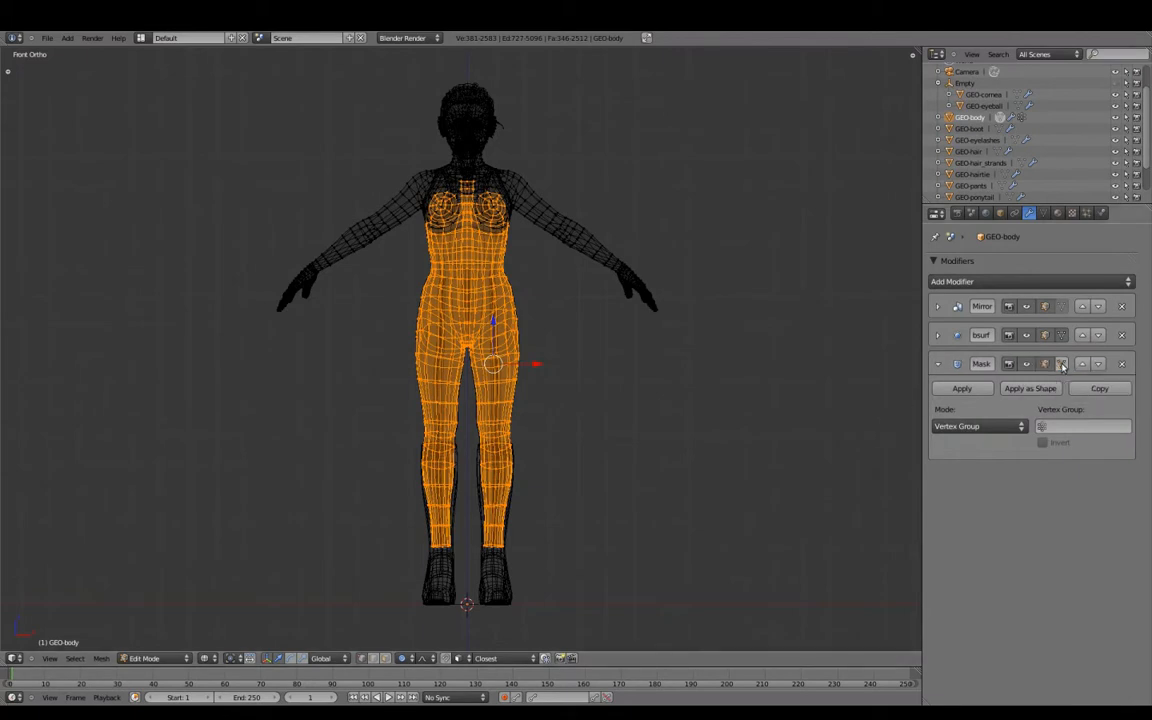
{"action": "mouse_move", "coordinate": [1072, 360]}
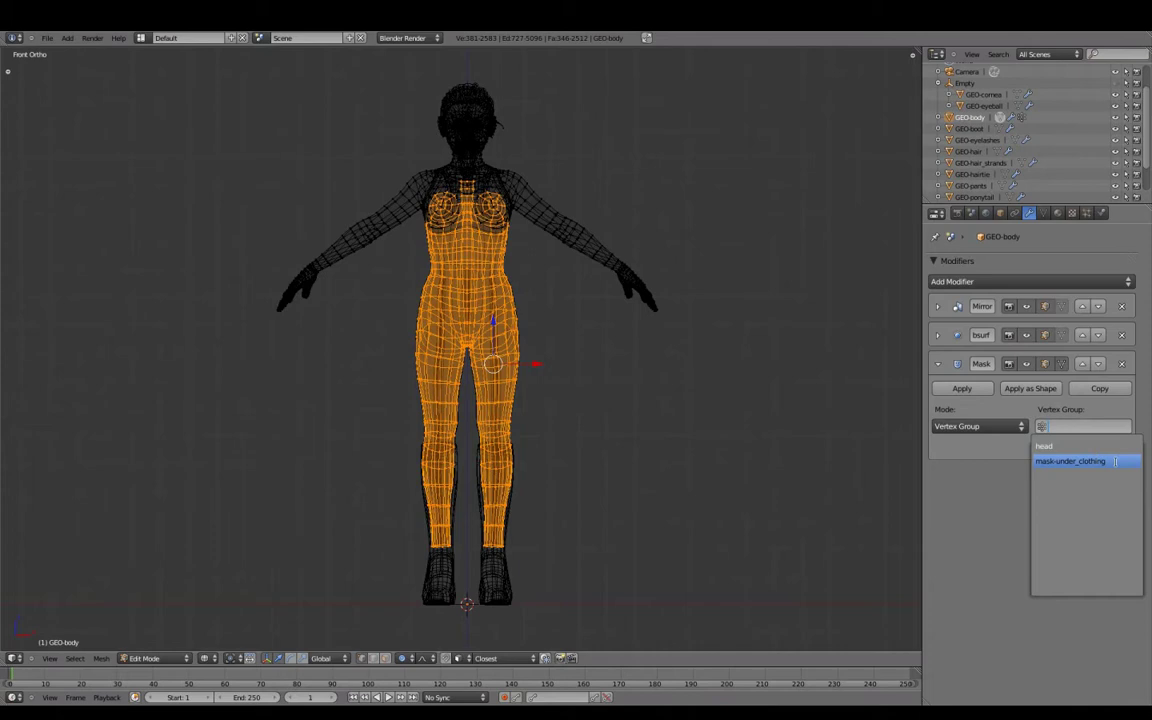
{"action": "left_click", "coordinate": [1070, 460]}
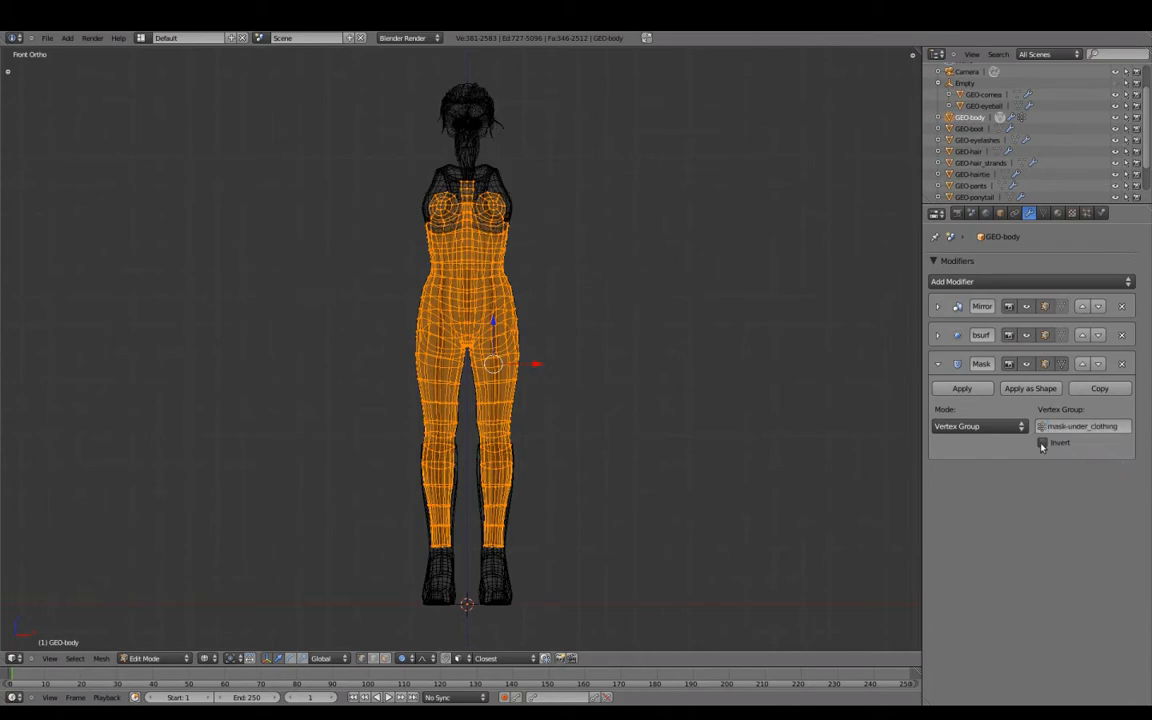
{"action": "mouse_move", "coordinate": [1044, 444]}
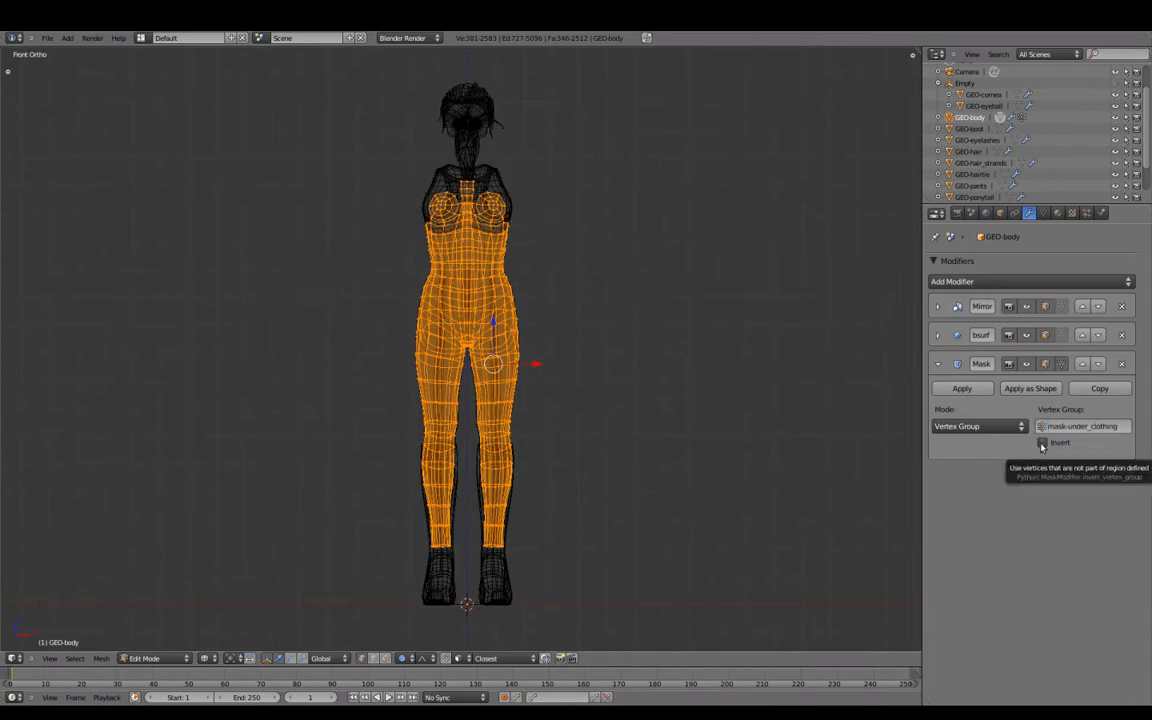
{"action": "left_click", "coordinate": [1044, 442]}
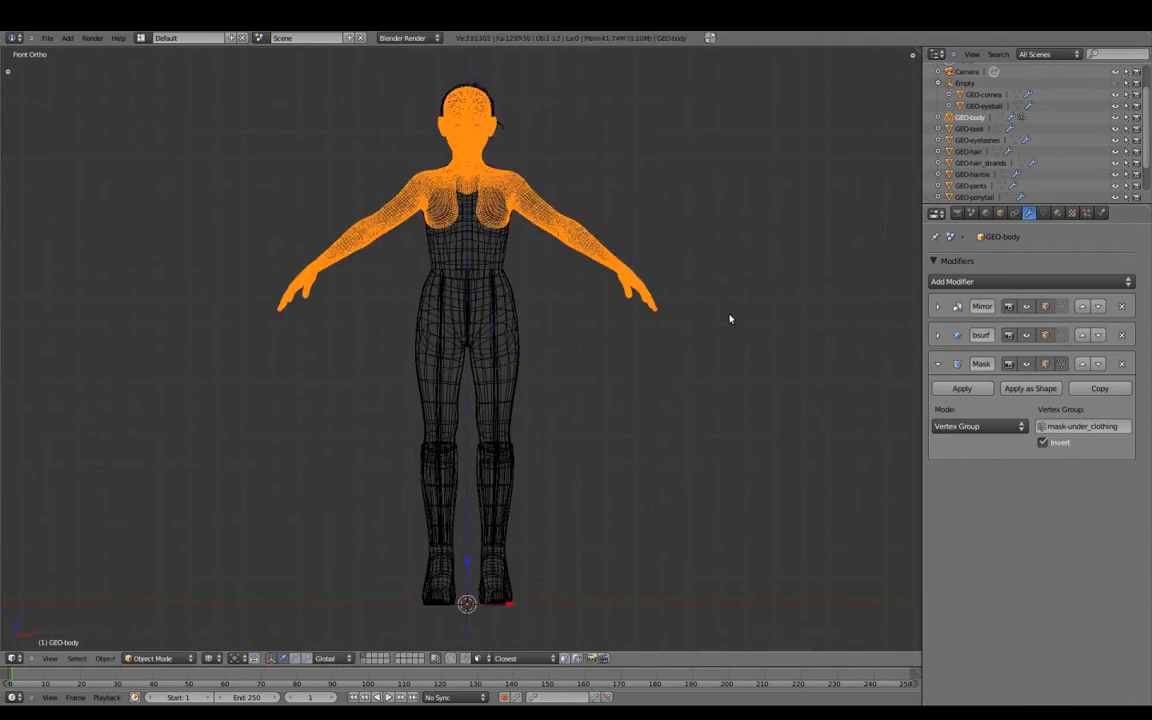
{"action": "mouse_move", "coordinate": [1050, 360]}
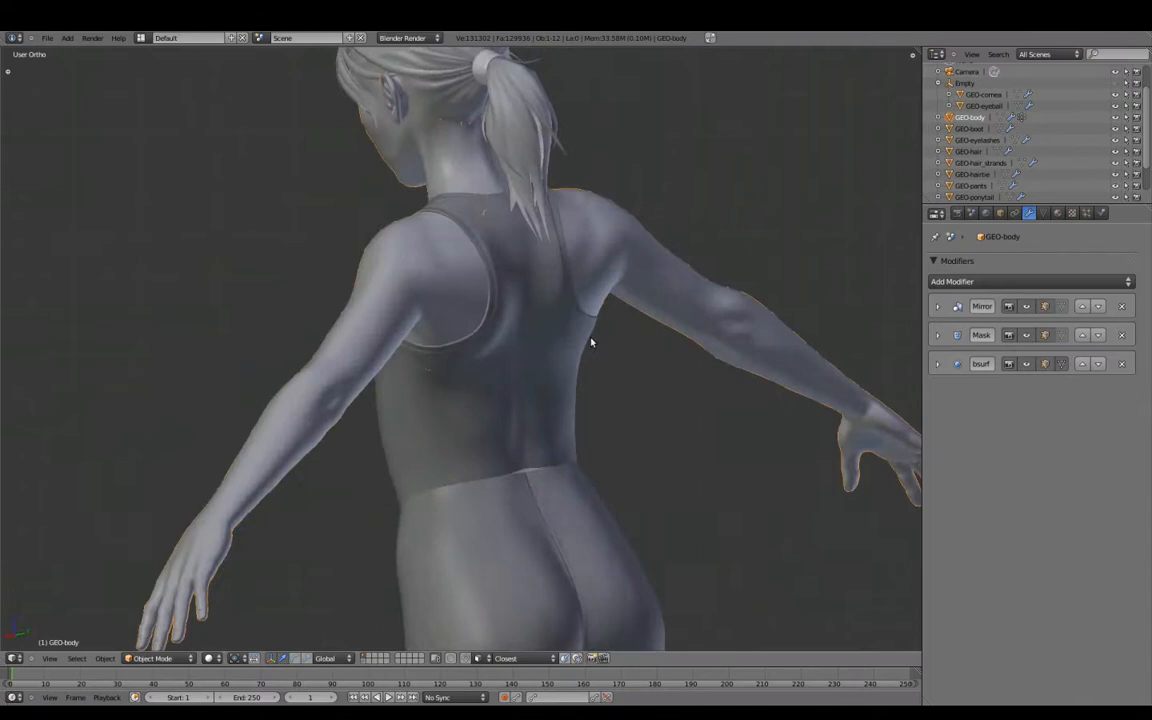
Leave Edit Mode to confirm the body no longer pokes through the clothing.
{"action": "key", "text": "Tab"}
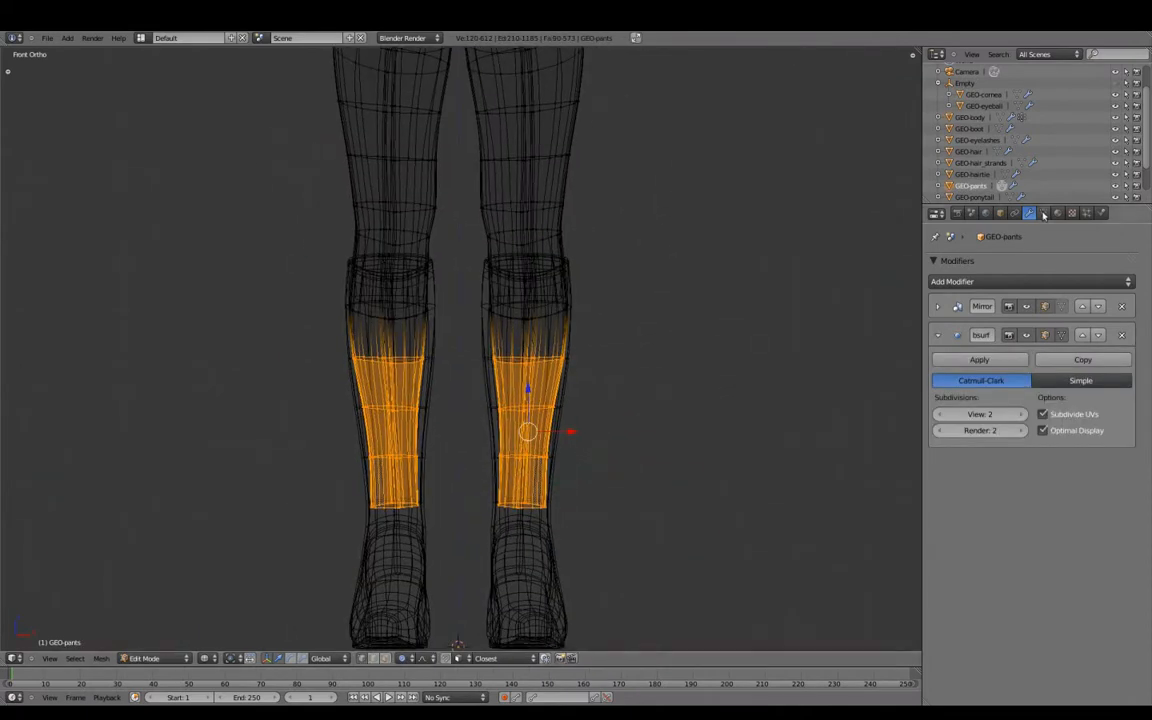
Show the pants object's Vertex Groups panel for the lower-leg mask setup.
{"action": "left_click", "coordinate": [1056, 214]}
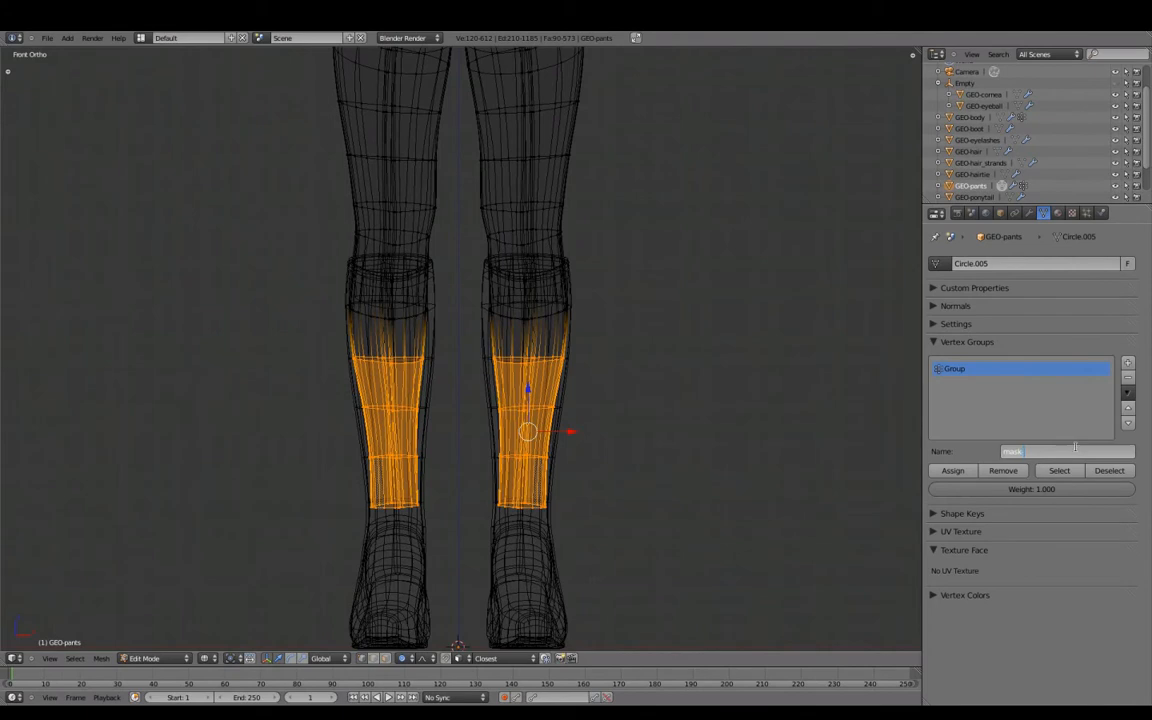